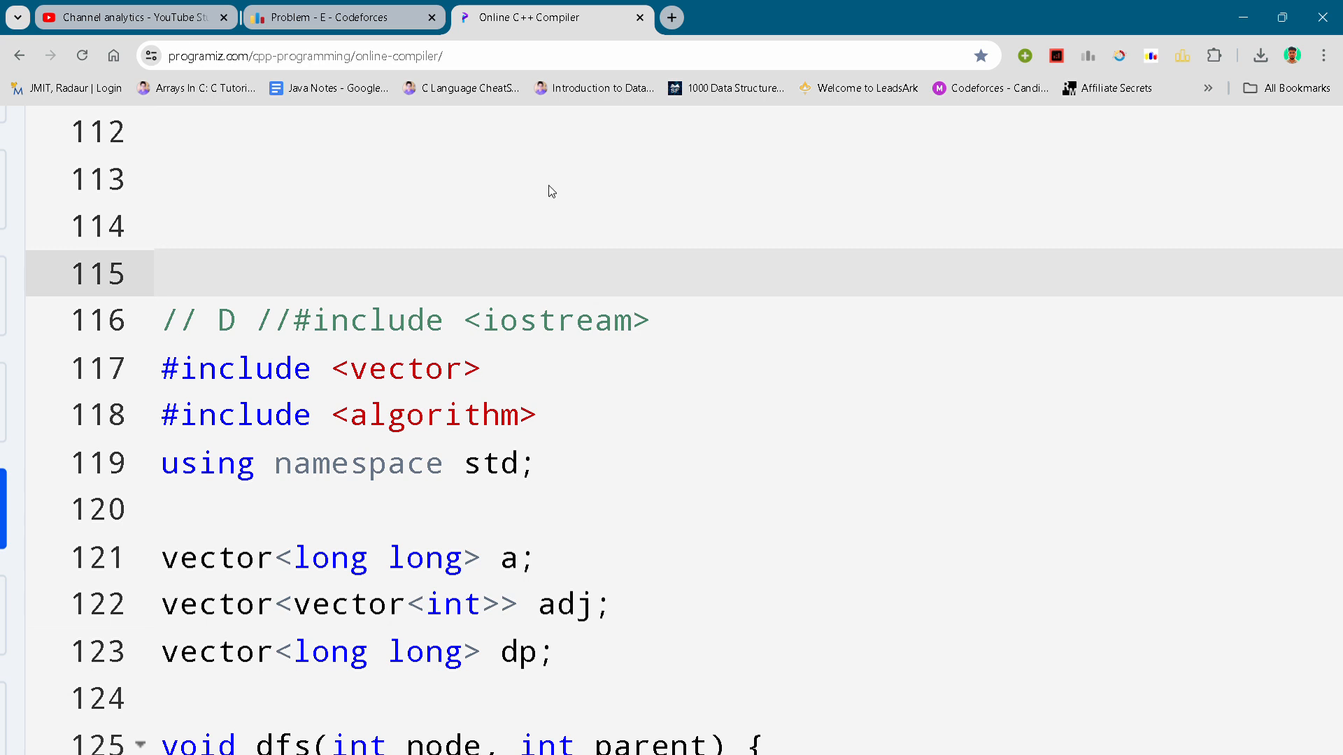
Place the cursor right after the '// D //' comment to split #include <iostream> onto its own line.
click(602, 275)
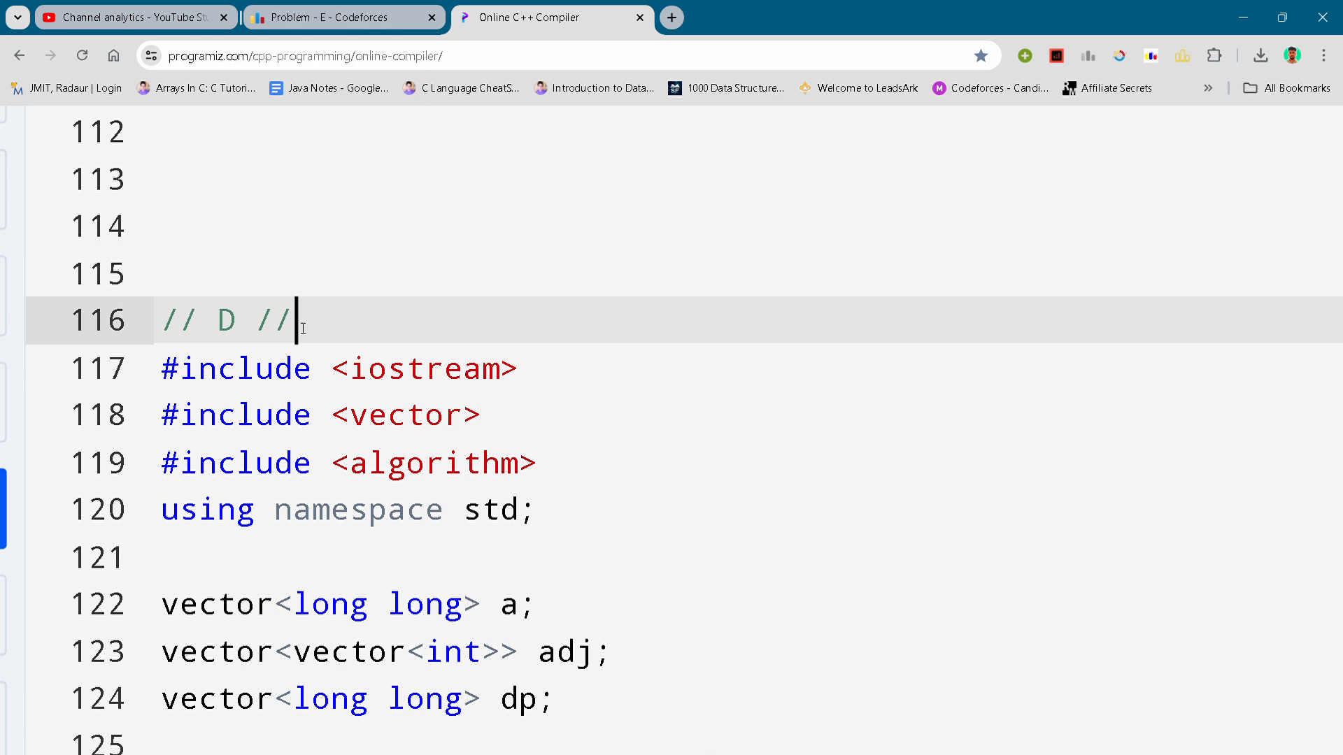
mouse_move(432, 291)
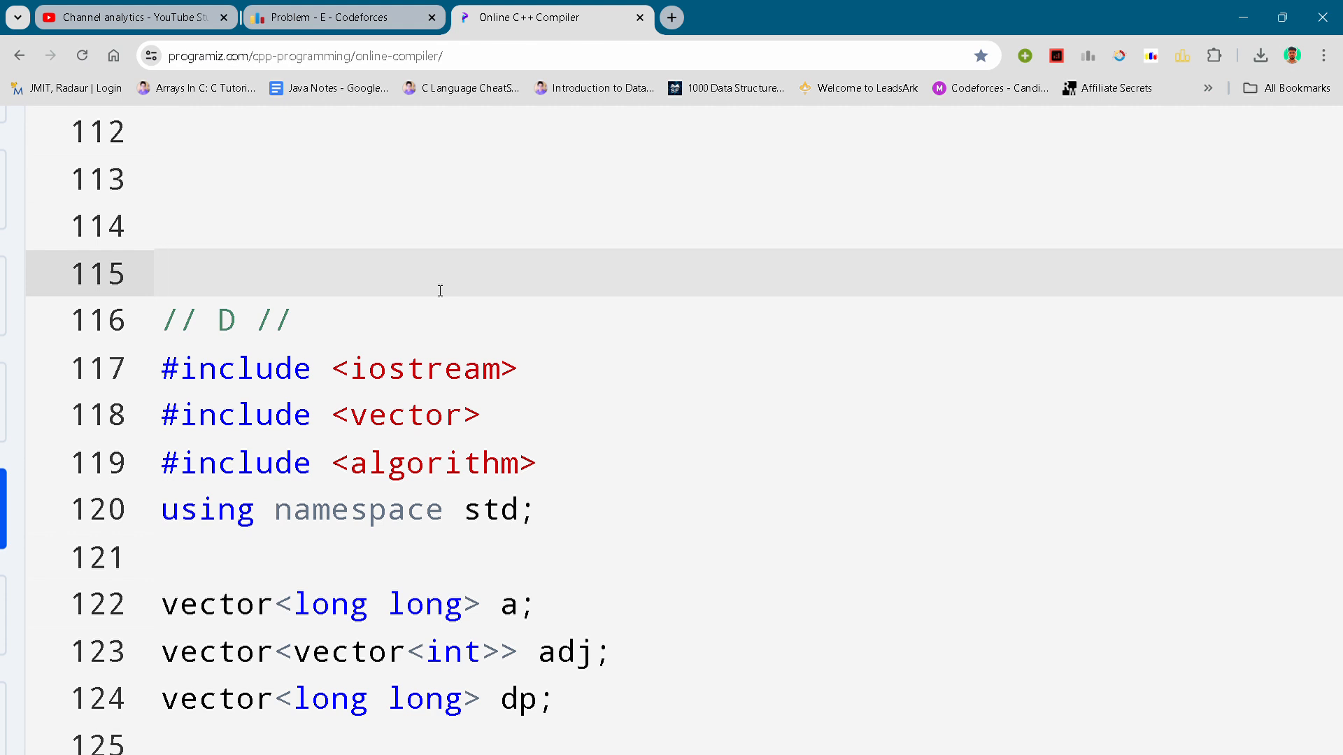
click(162, 272)
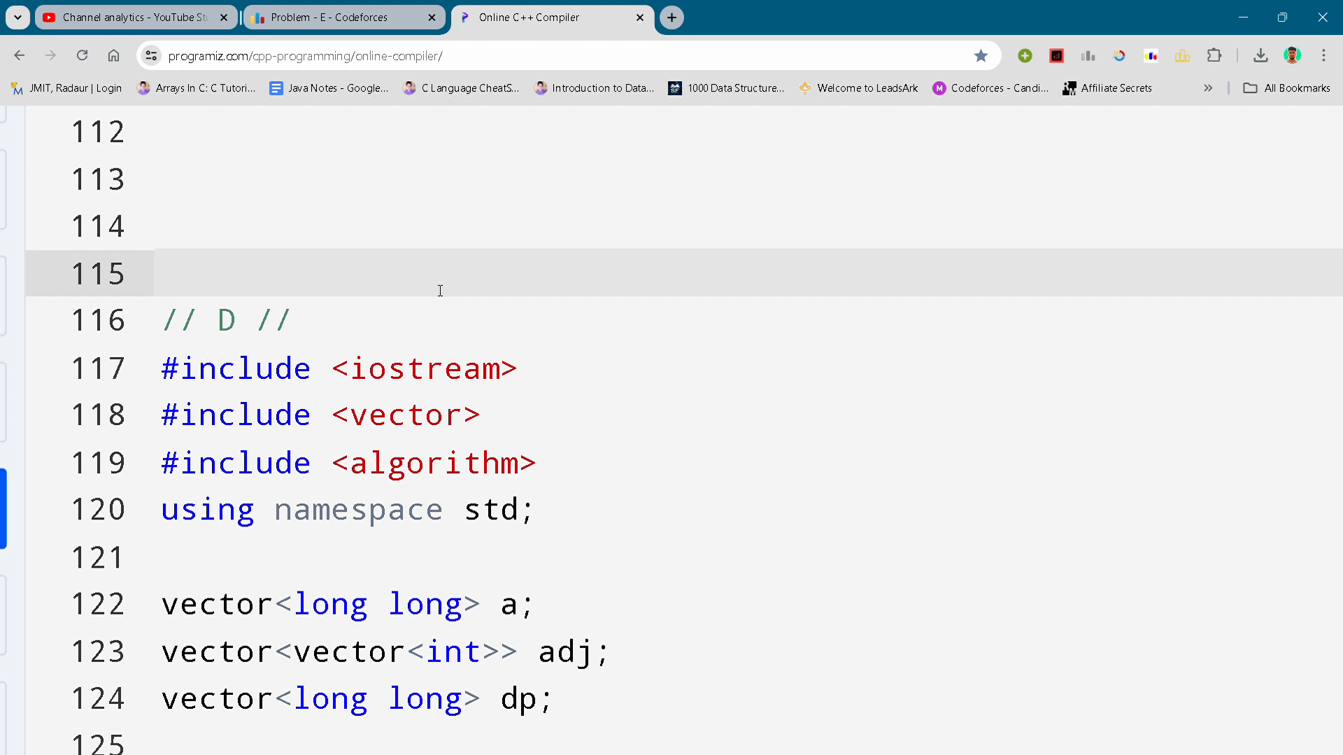
click(162, 273)
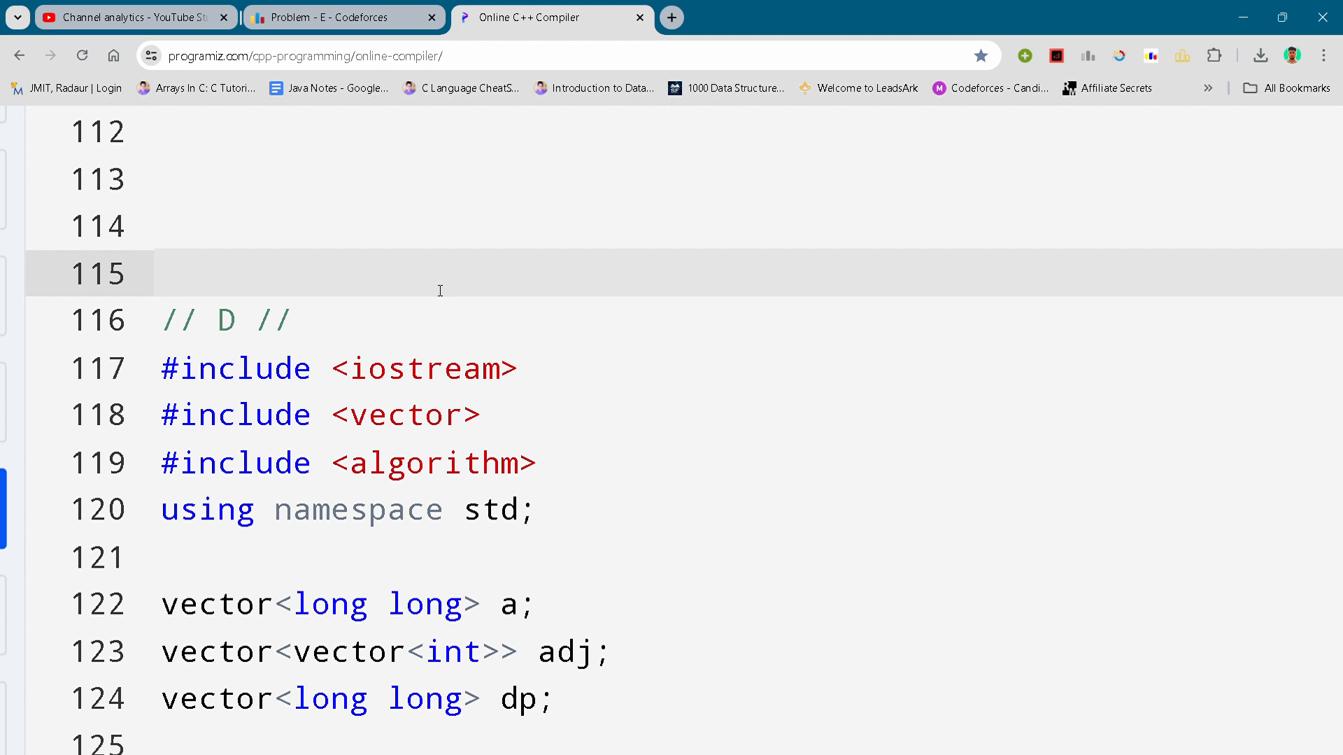
click(162, 273)
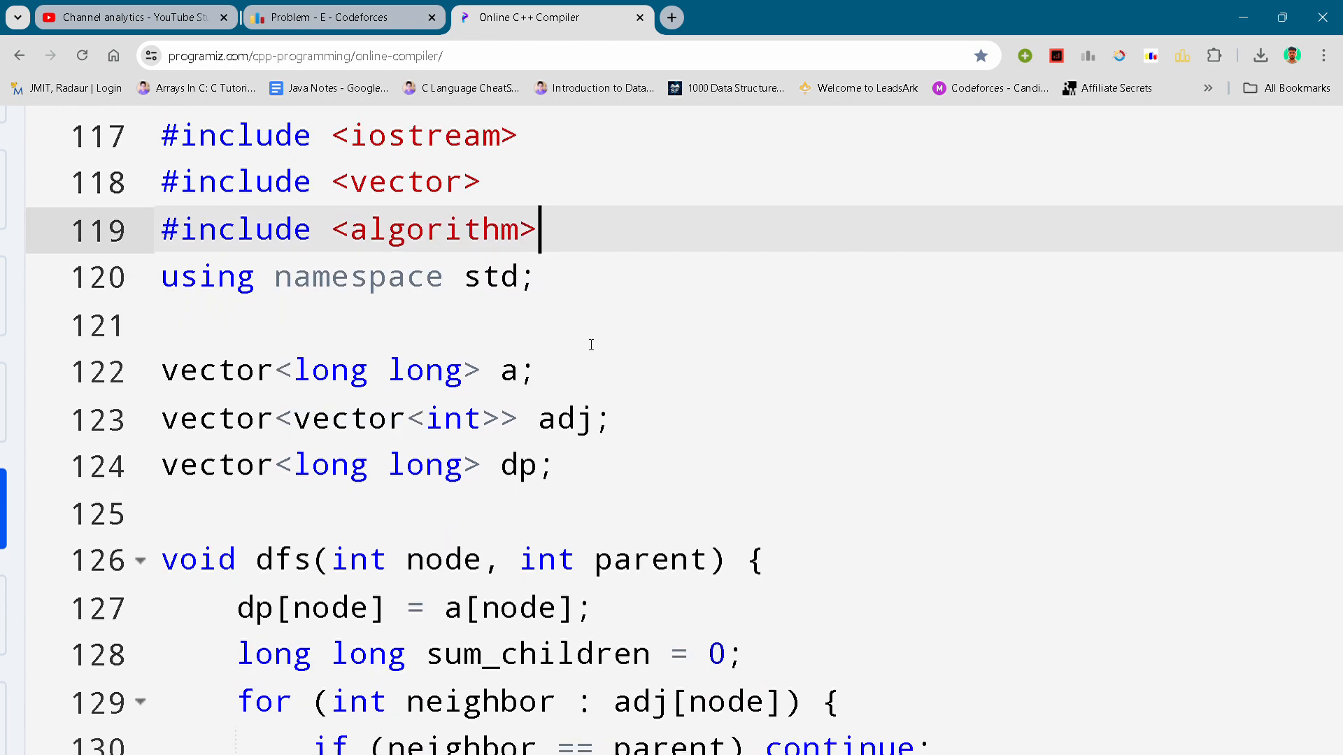
Scroll down past the dfs function to the start of main reading t and n.
scroll(down, 3)
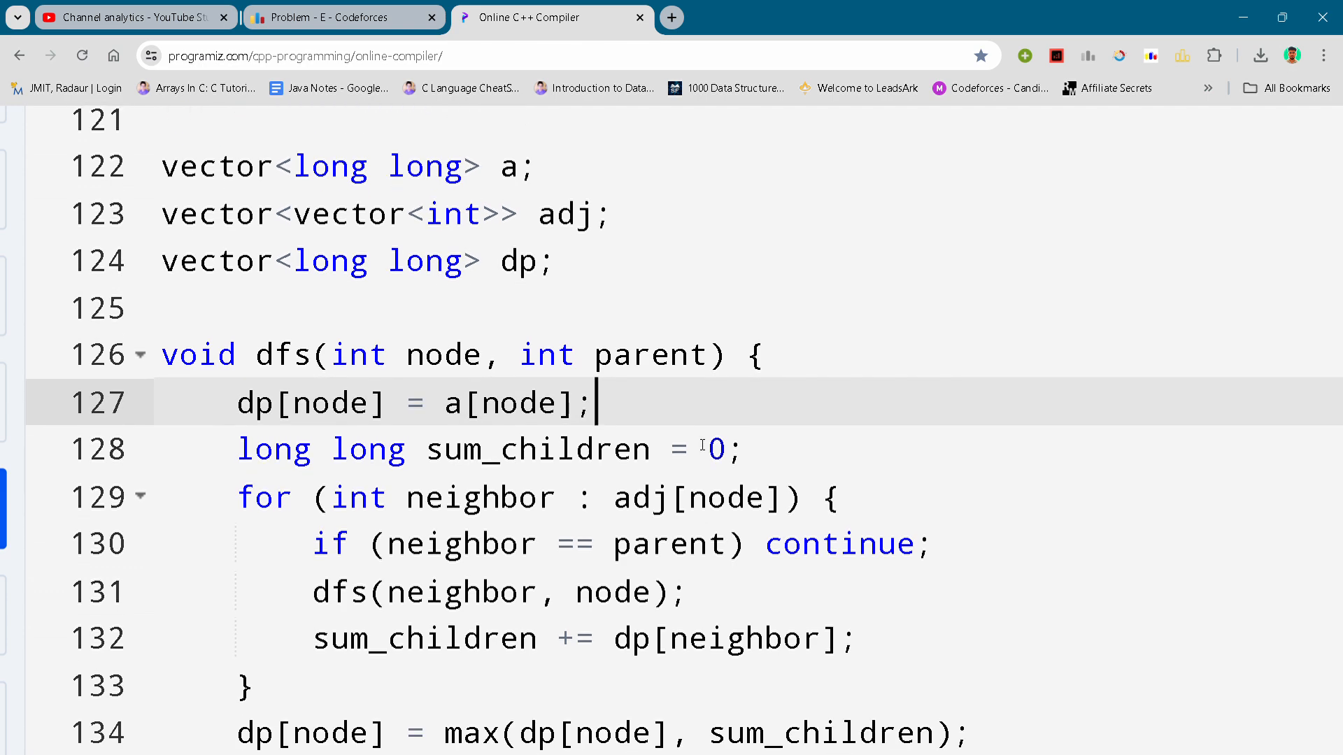
scroll(down, 3)
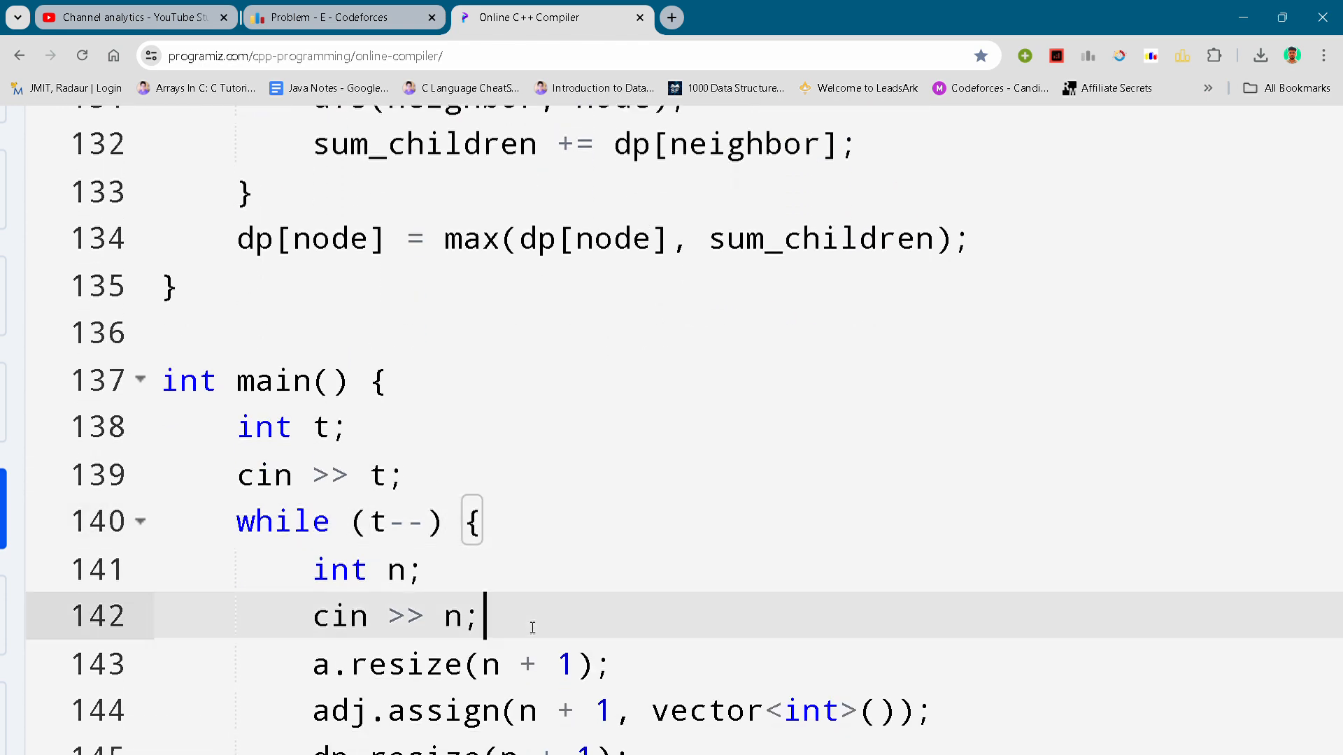
Scroll down through main to the dfs(1, -1) call and the min_health_decrement output.
scroll(down, 3)
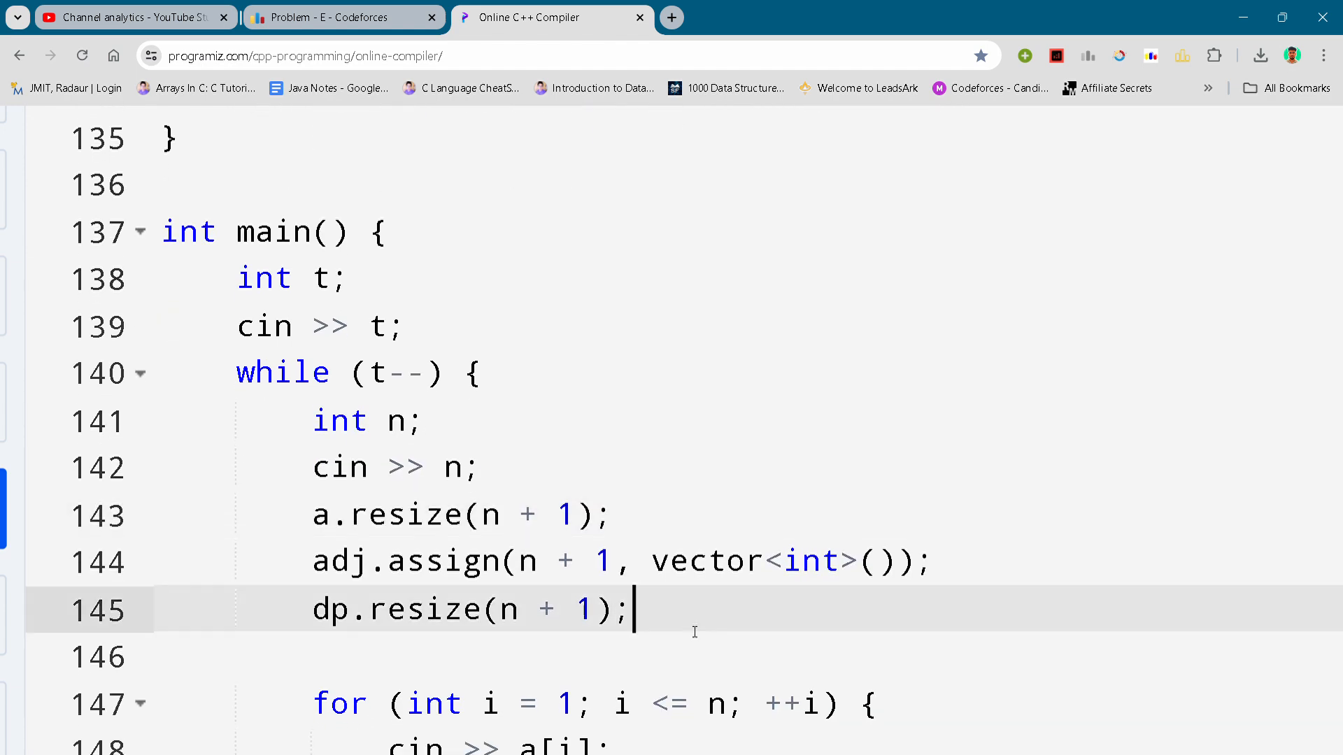
scroll(down, 3)
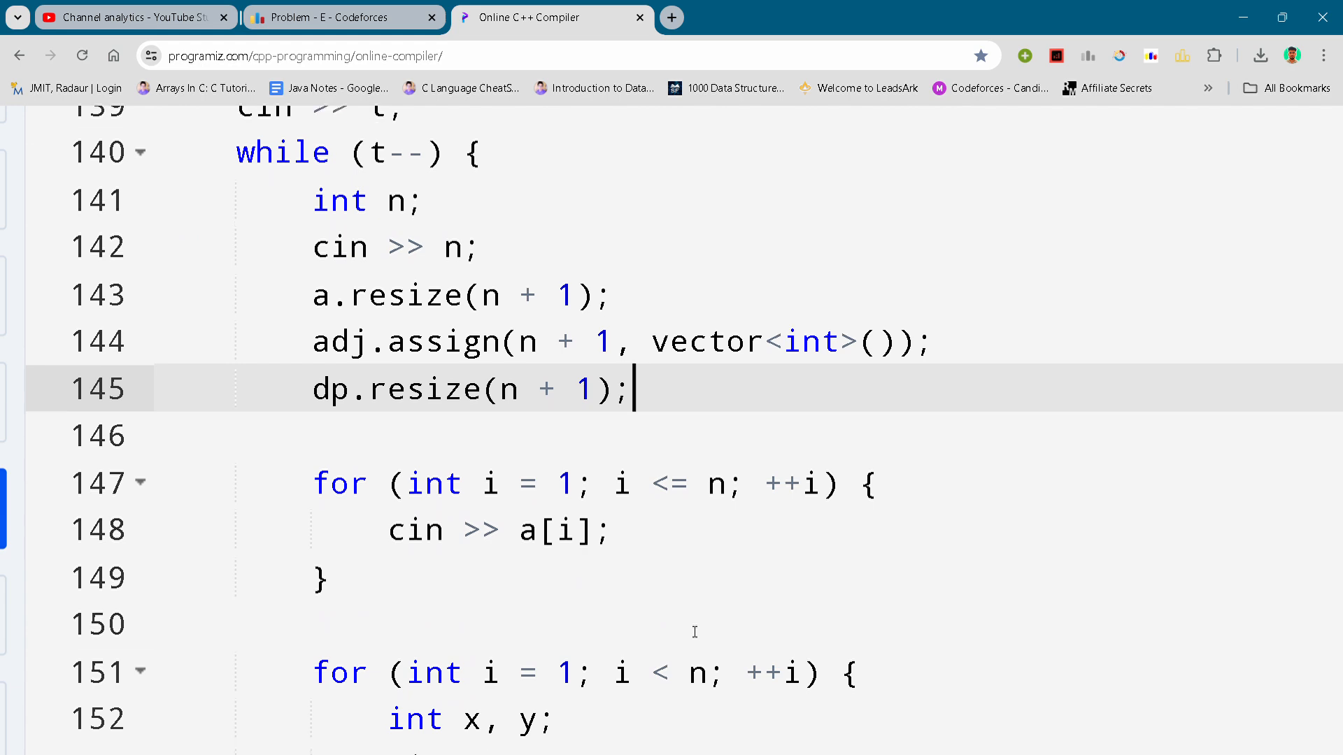
scroll(down, 3)
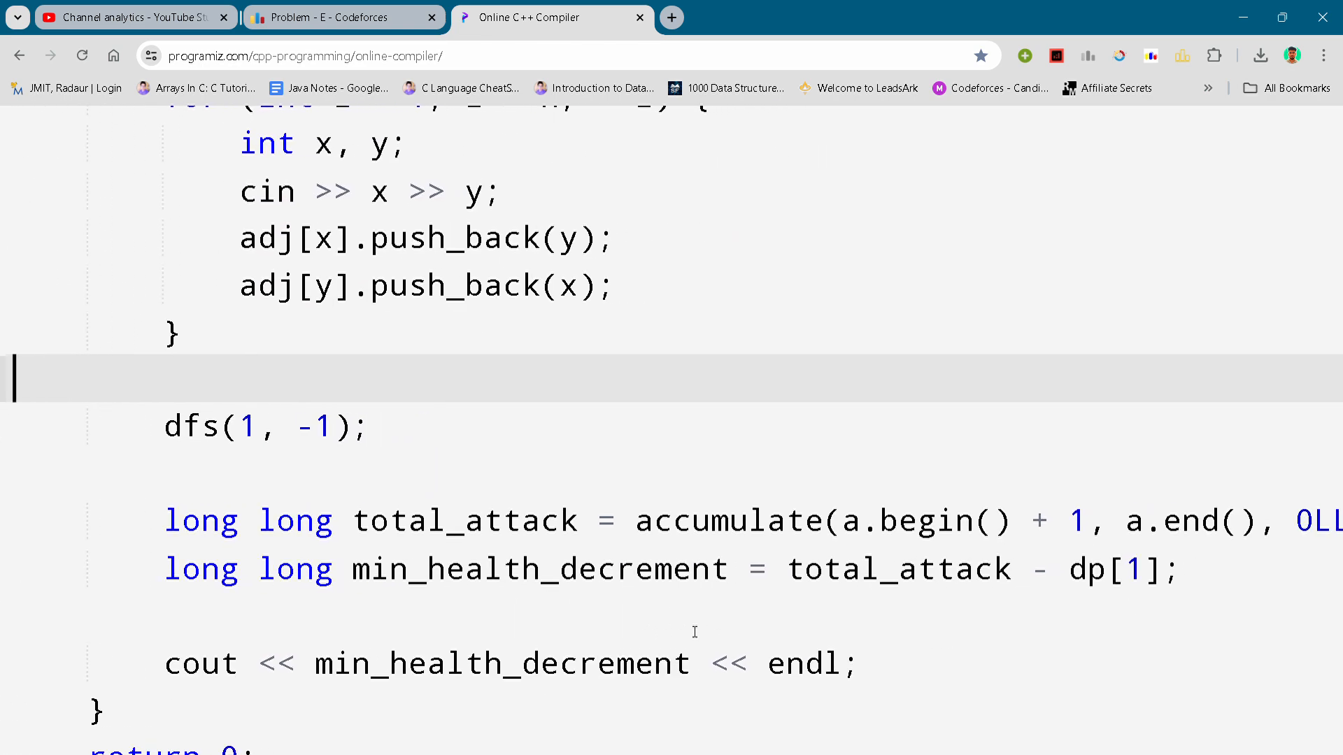
scroll(down, 3)
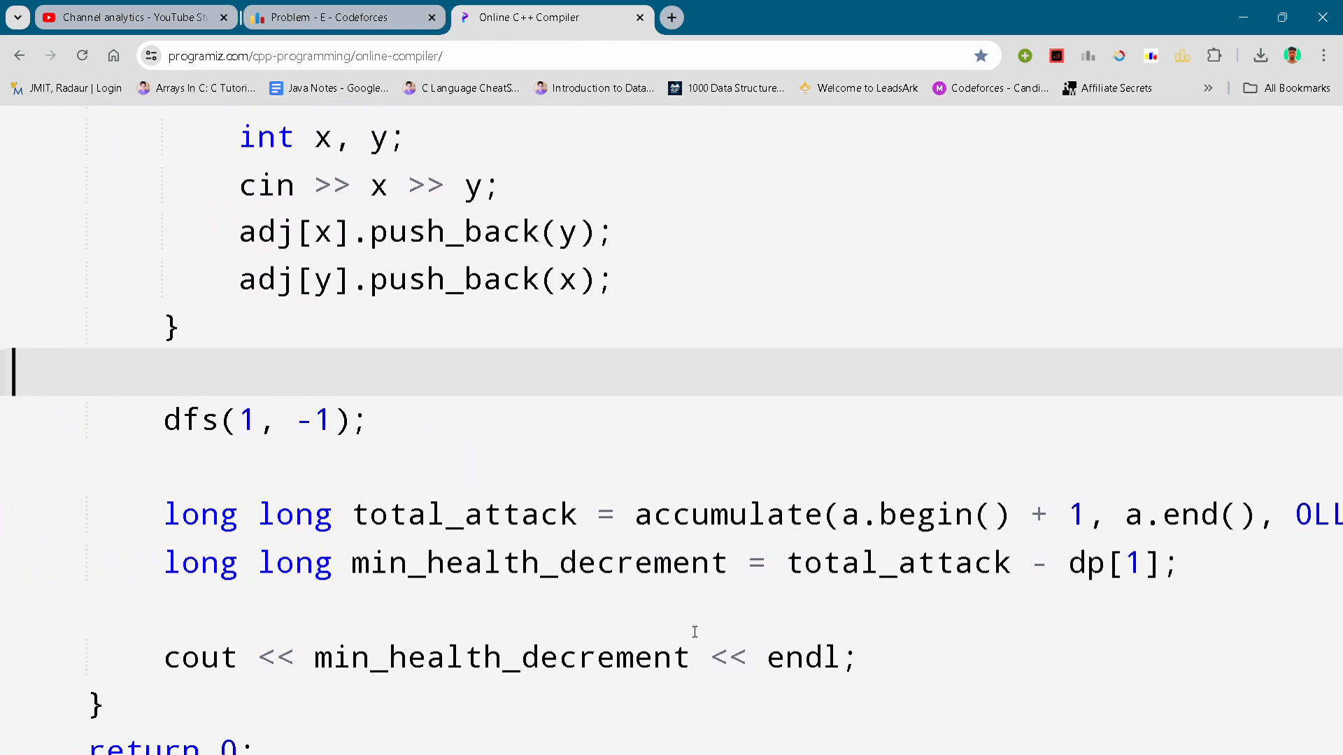